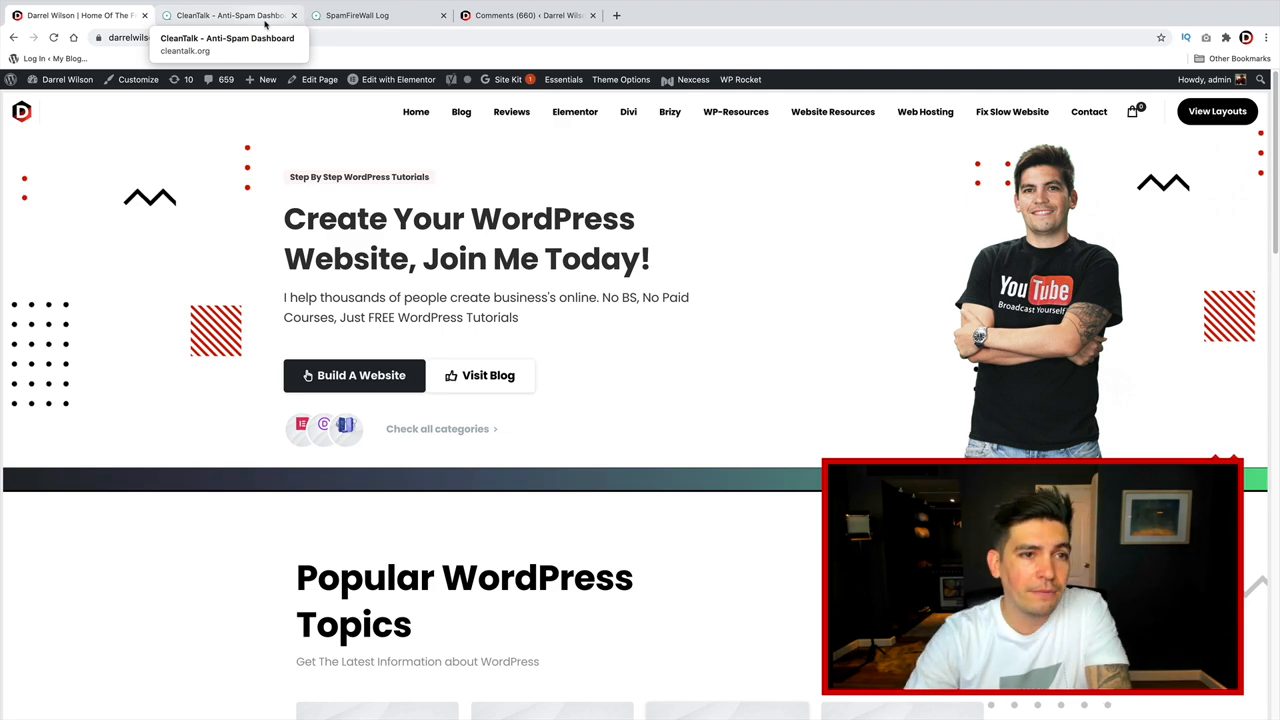
Review the CleanTalk anti-spam dashboard, then return to the WordPress admin dashboard
left_click(230, 16)
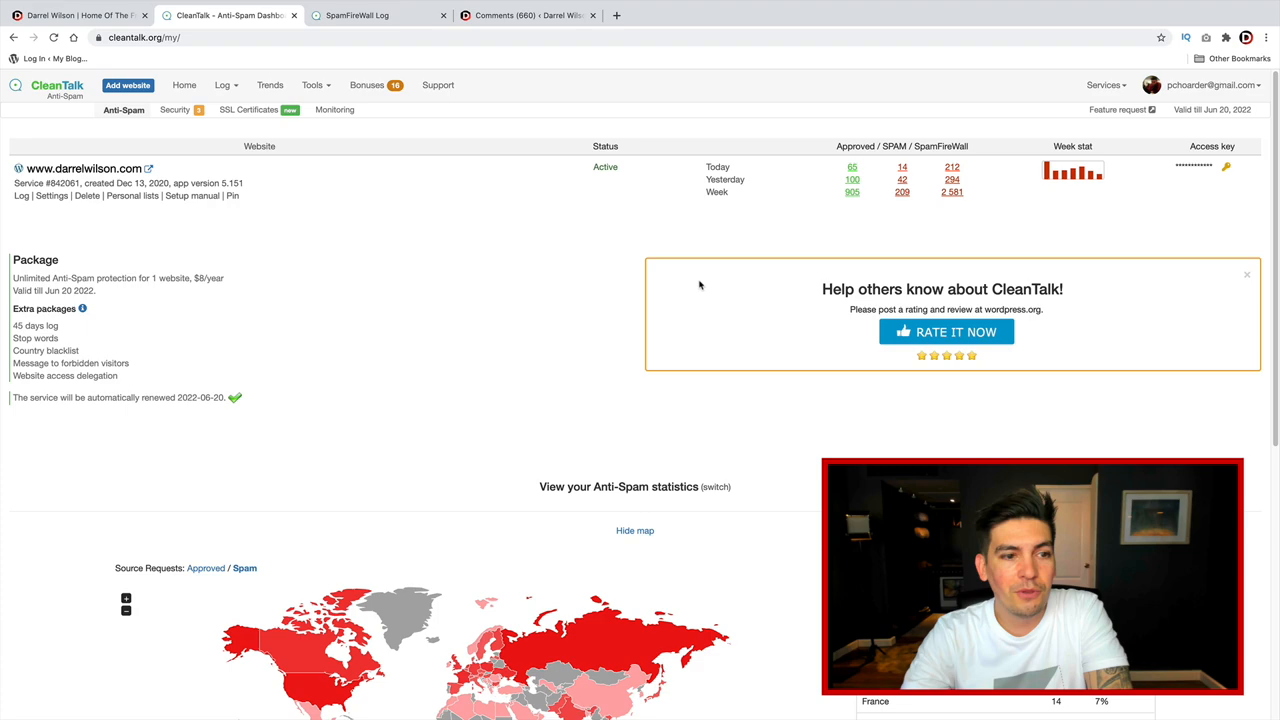
scroll("down", 3)
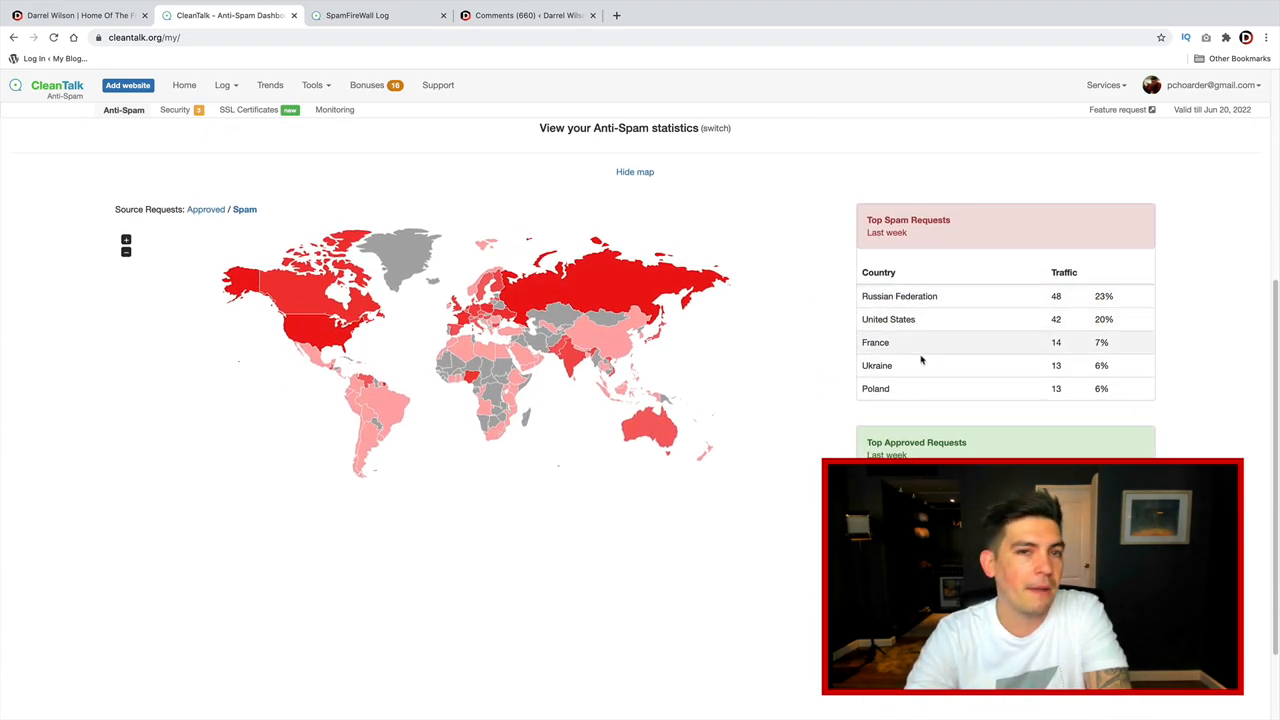
scroll("down", 3)
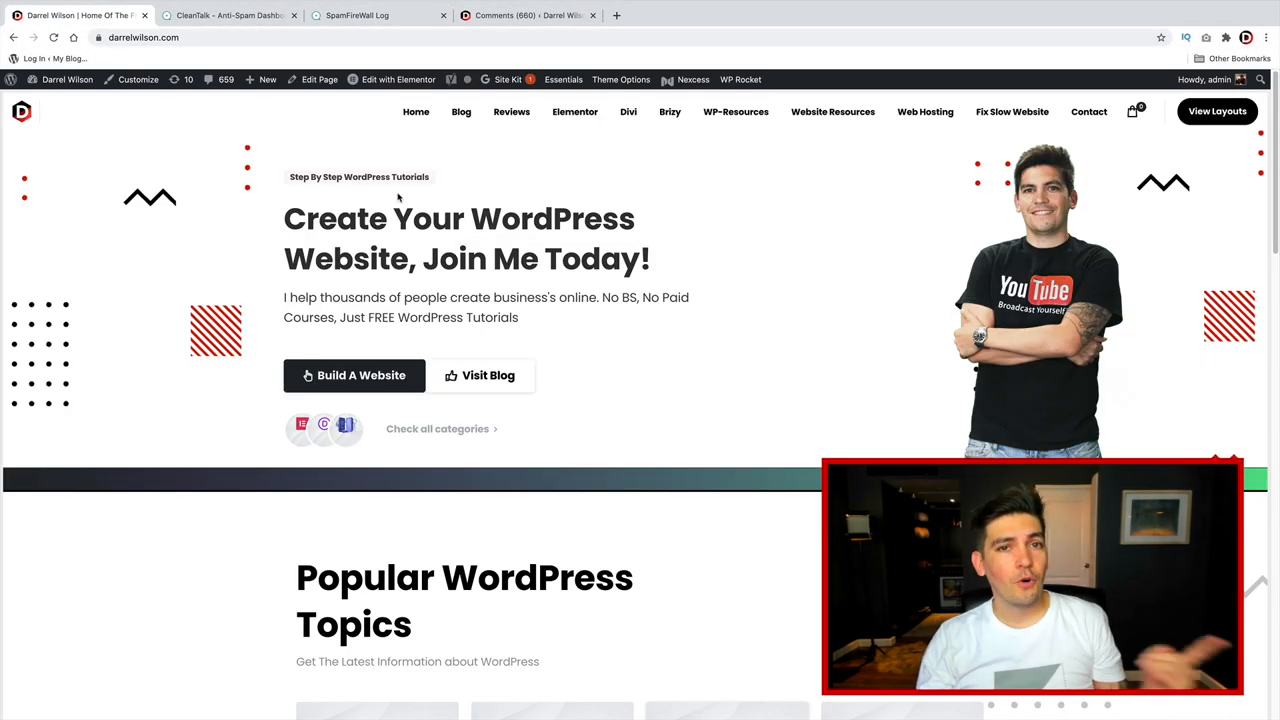
left_click(68, 80)
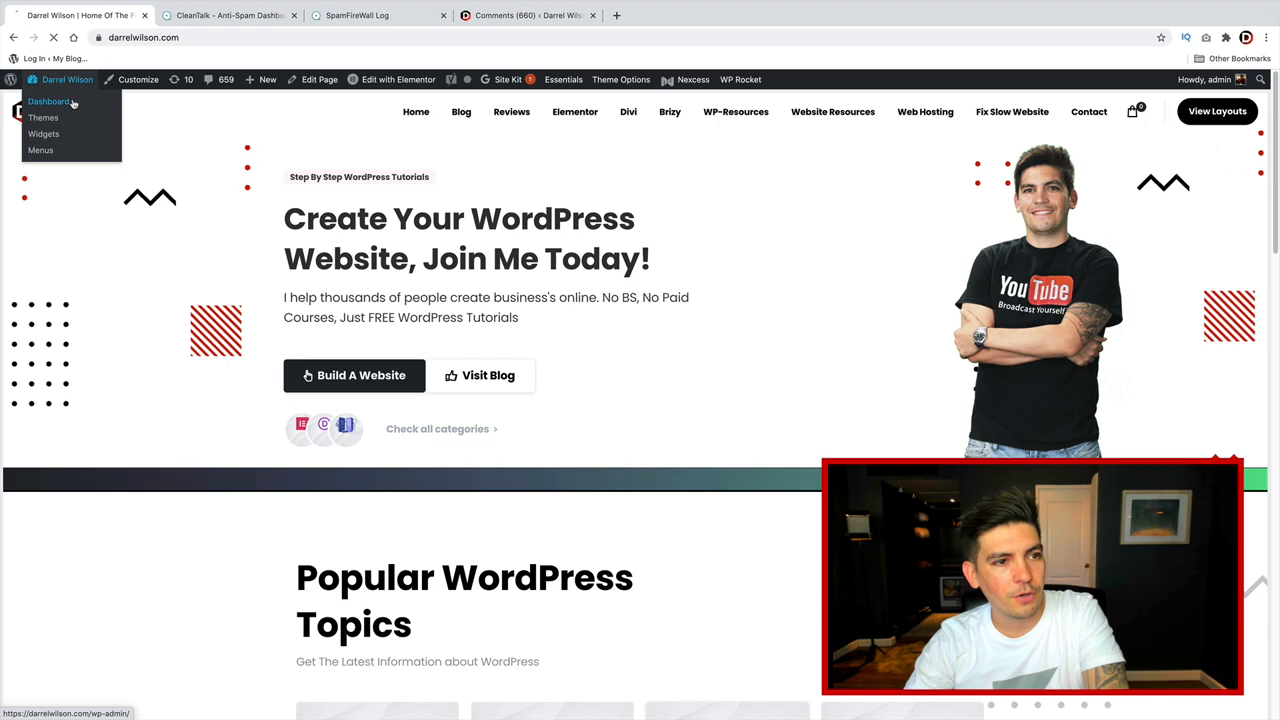
left_click(48, 100)
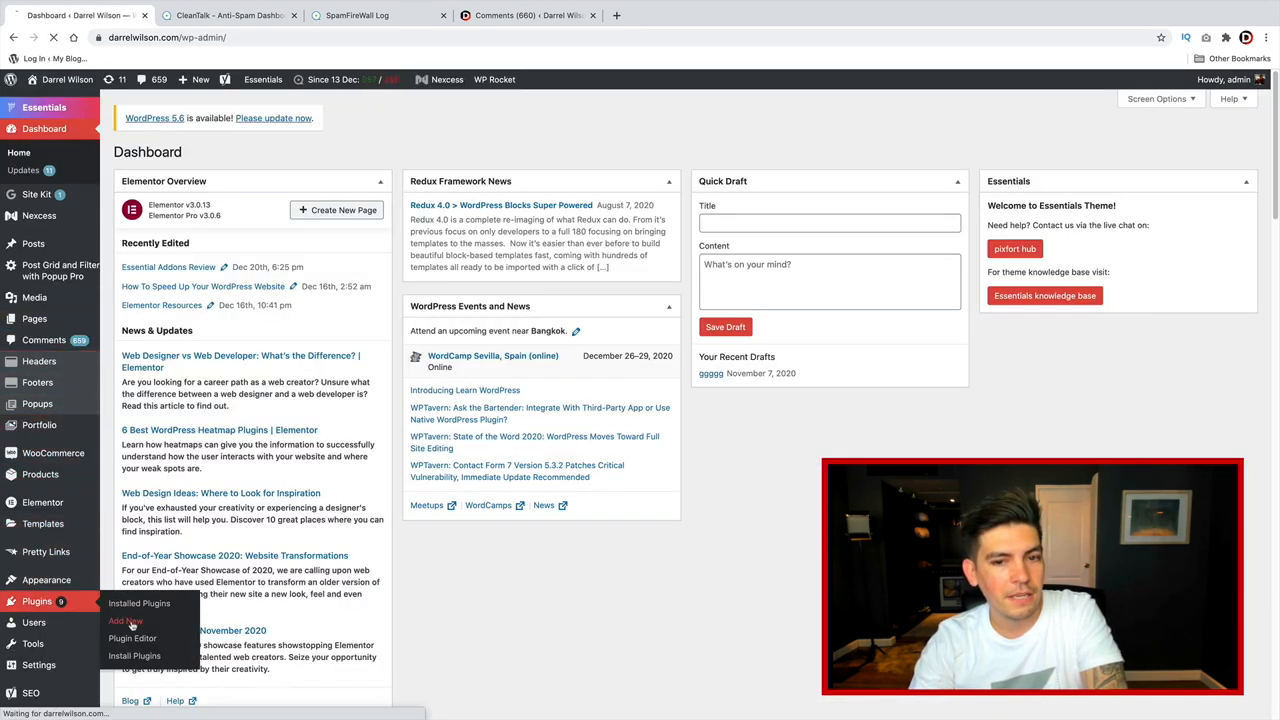
Search new plugins for 'cleantalk' and locate the CleanTalk anti-spam plugin marked Active
left_click(124, 620)
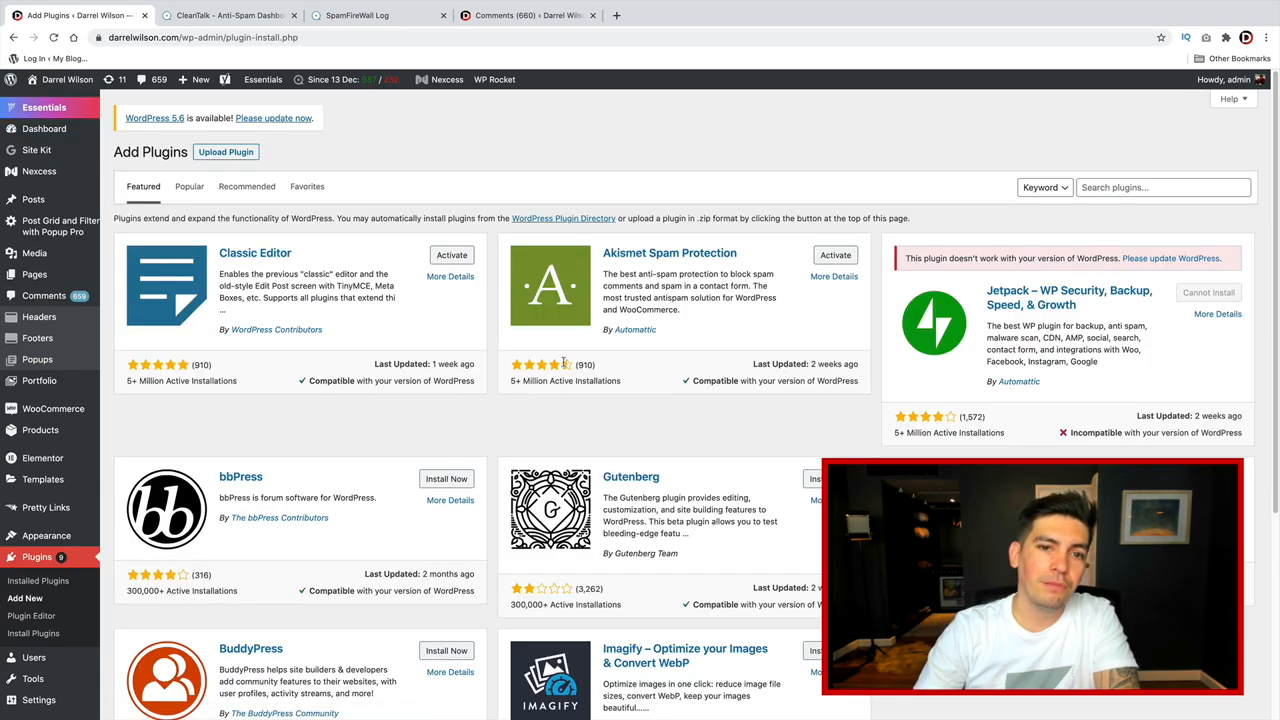
type("cl")
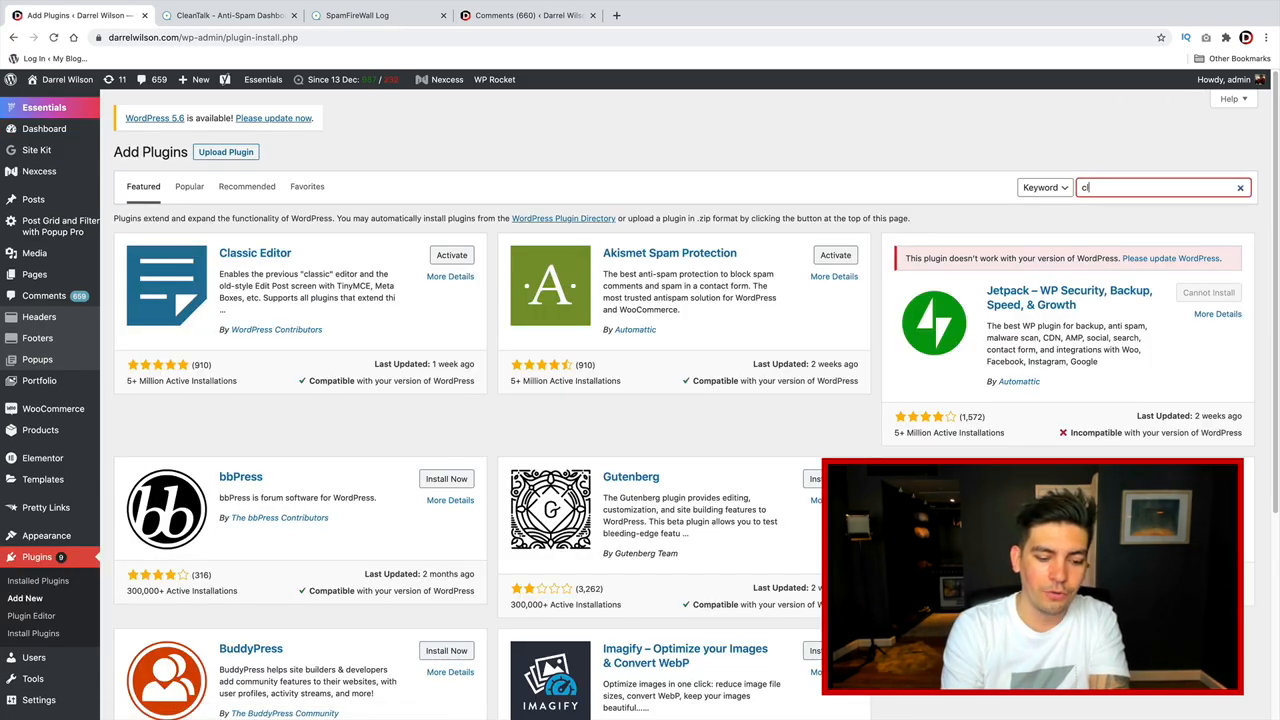
type("leantalk")
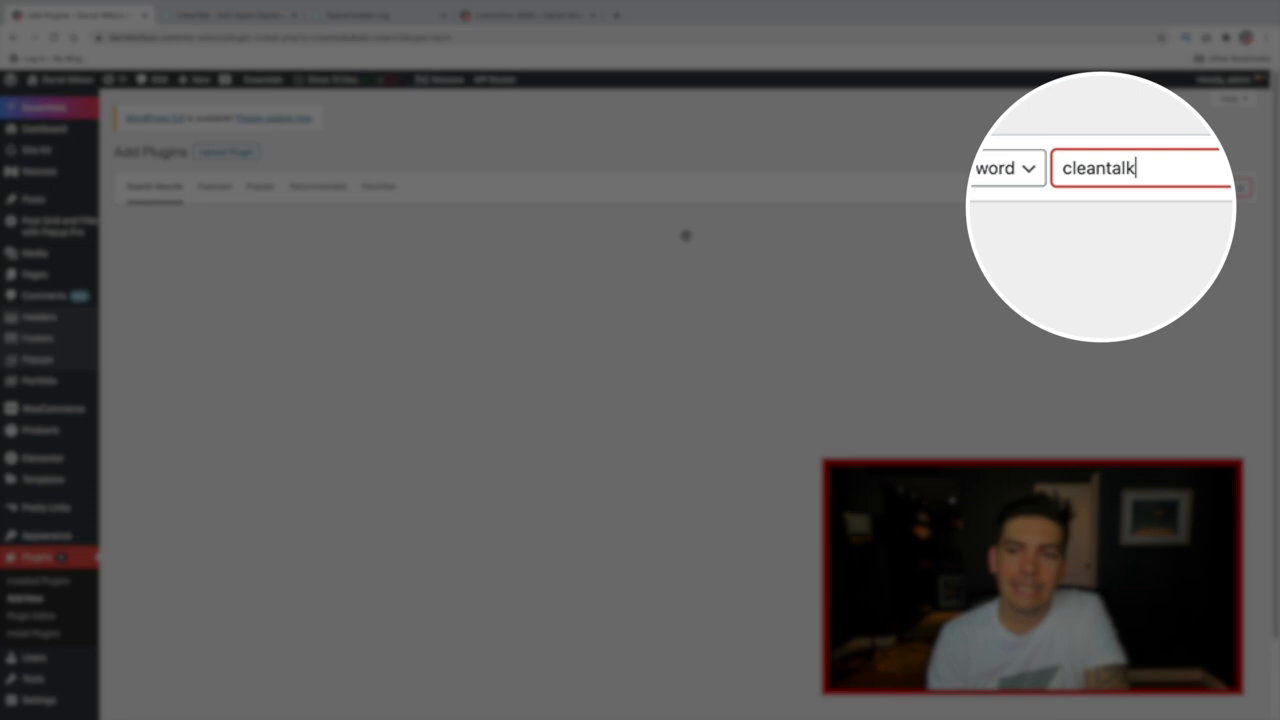
key("Enter")
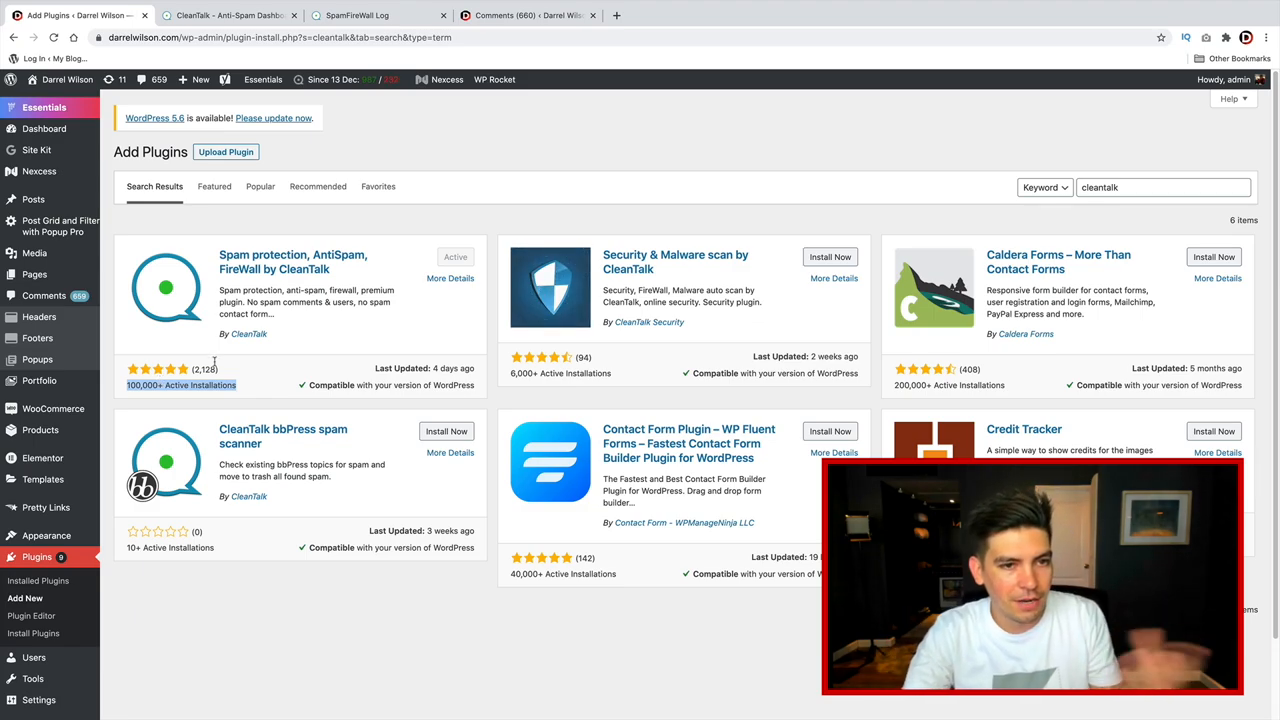
left_click(332, 80)
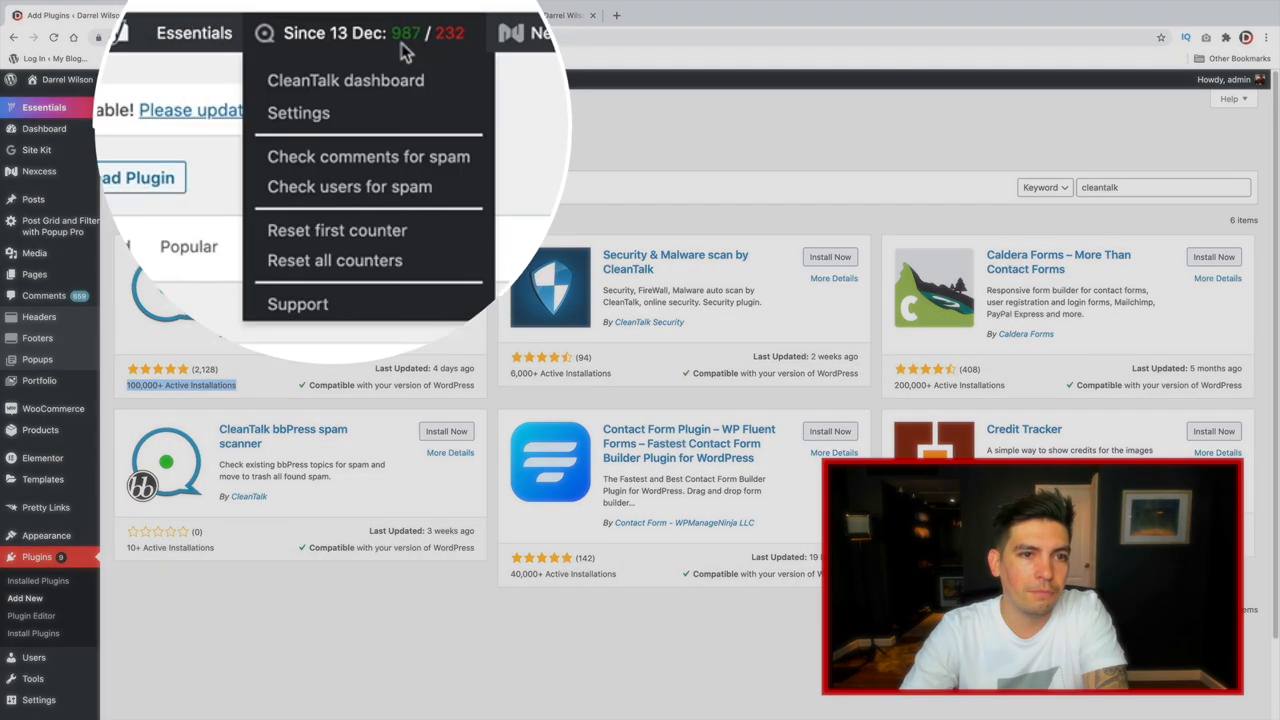
Show the Anti-Spam by CleanTalk settings page reporting 232 spam blocked and protection active
left_click(344, 80)
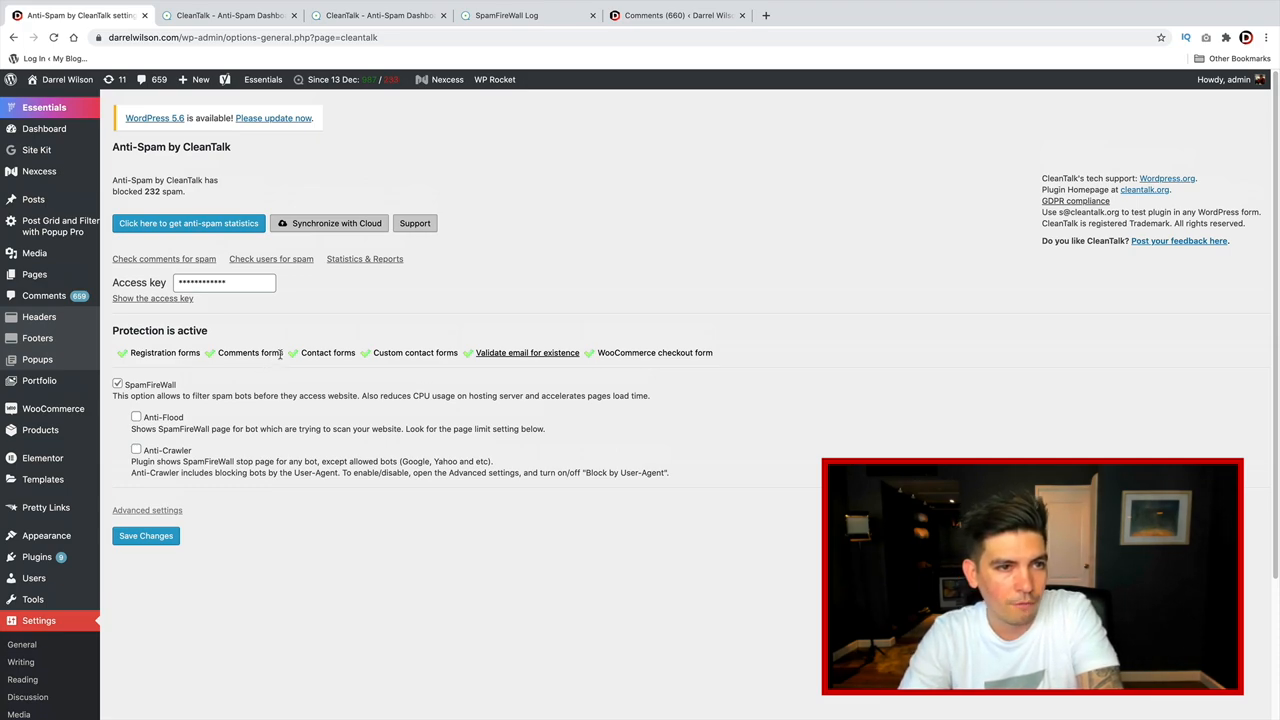
mouse_move(284, 356)
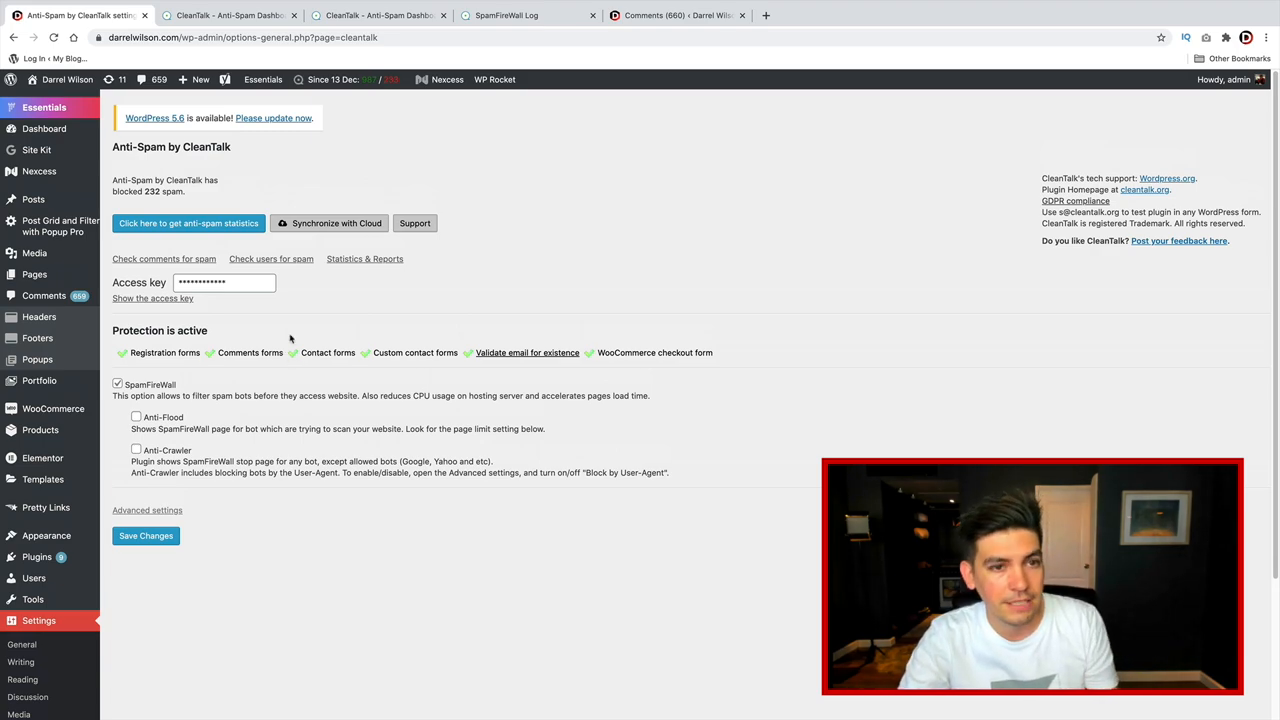
Bring up CleanTalk's quick menu from the 'Since 13 Dec' admin-bar counter
left_click(344, 80)
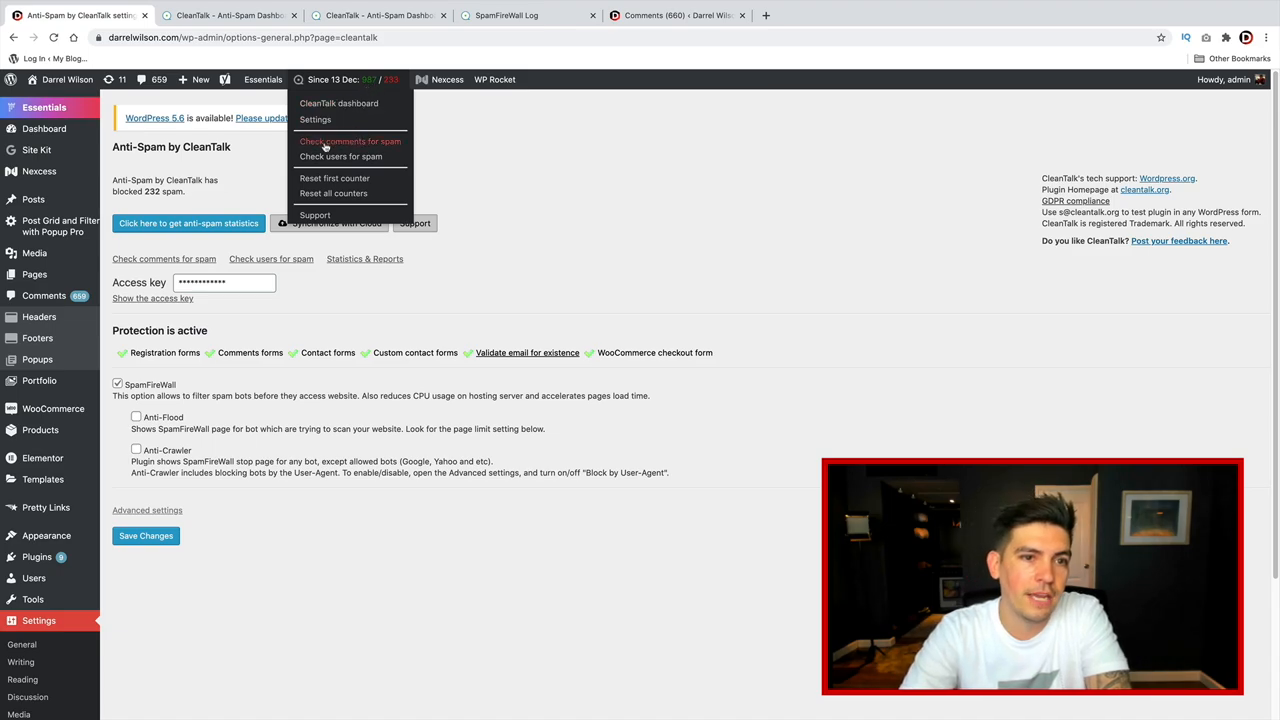
mouse_move(348, 140)
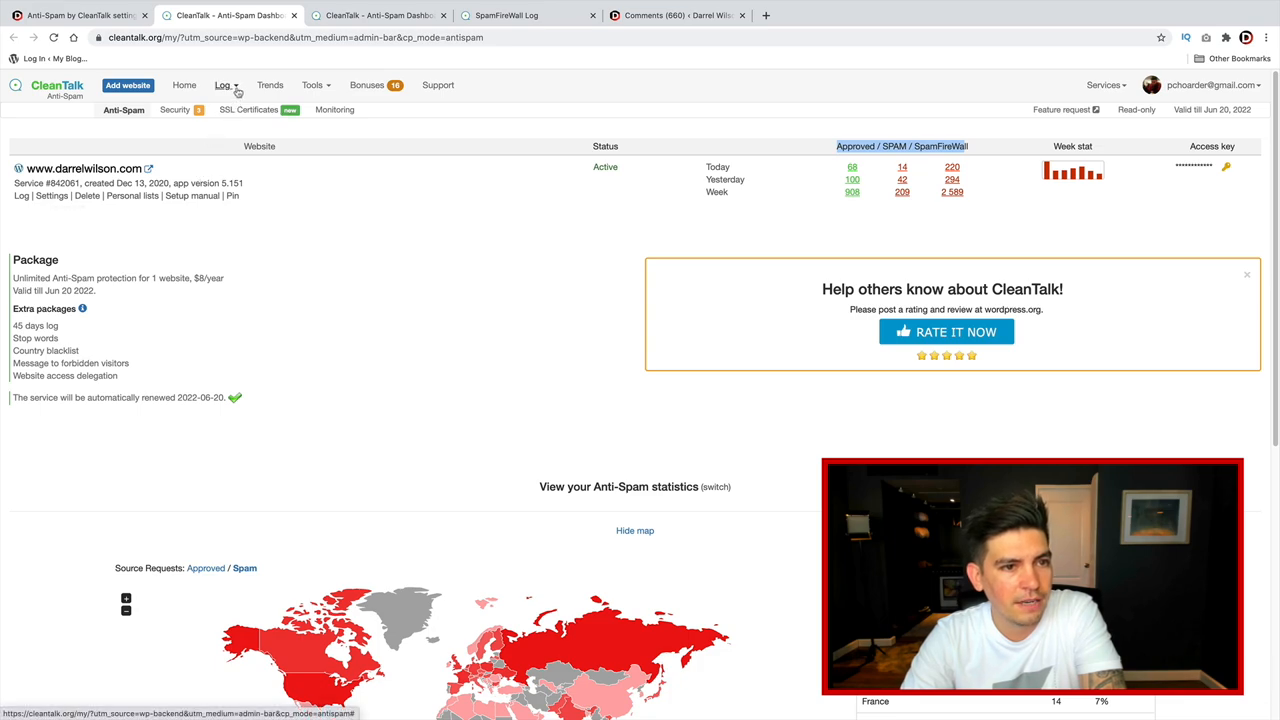
Review the Anti-Spam log of approved and denied requests, then return to the WordPress settings page
left_click(248, 108)
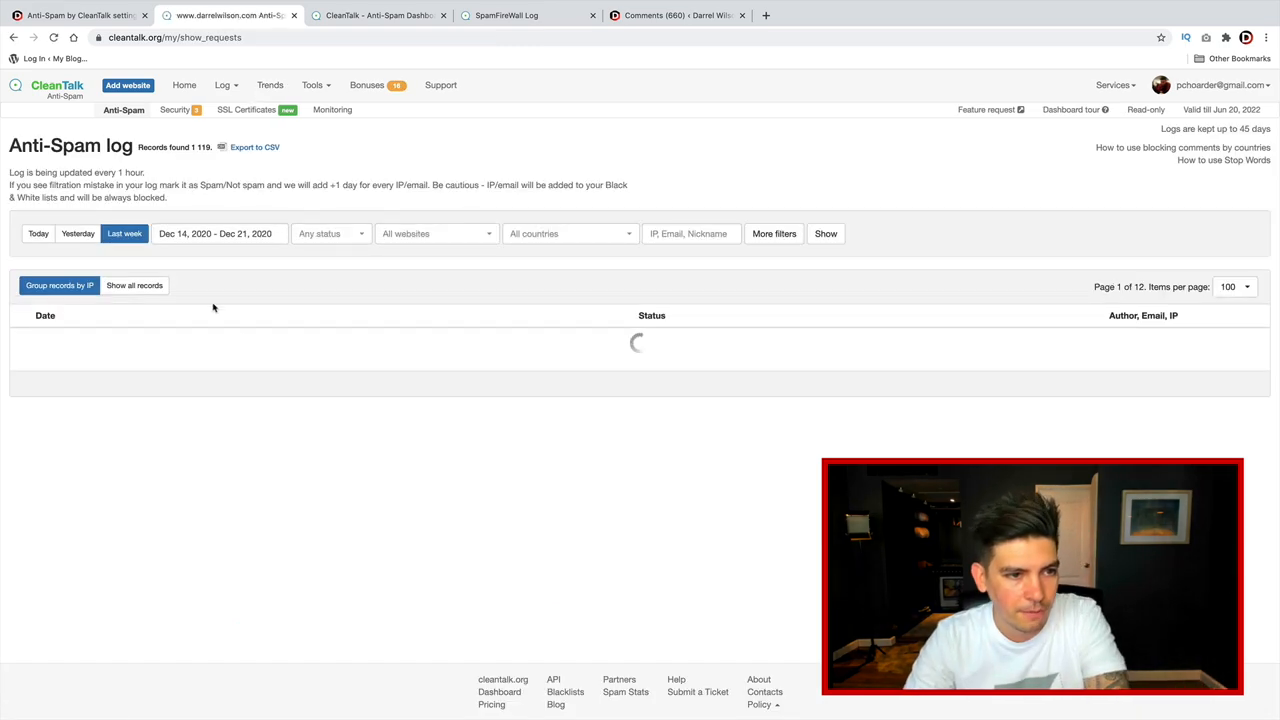
mouse_move(300, 308)
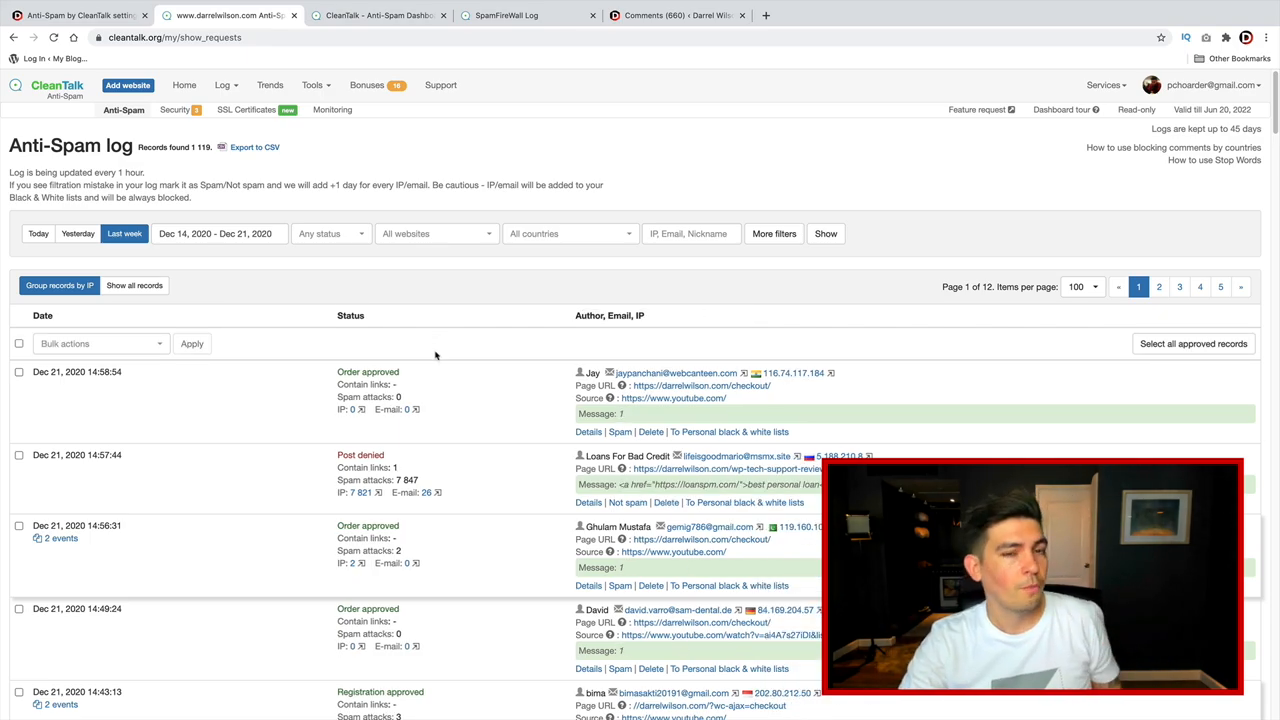
scroll("down", 3)
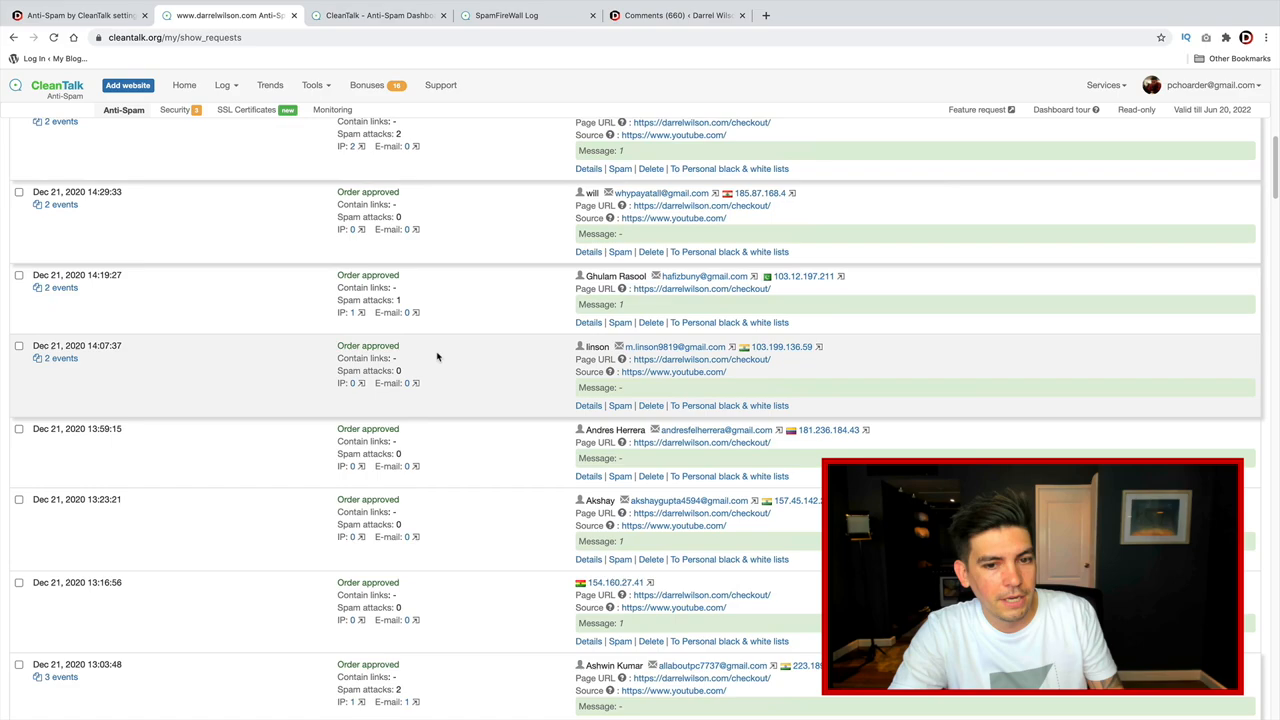
scroll("down", 3)
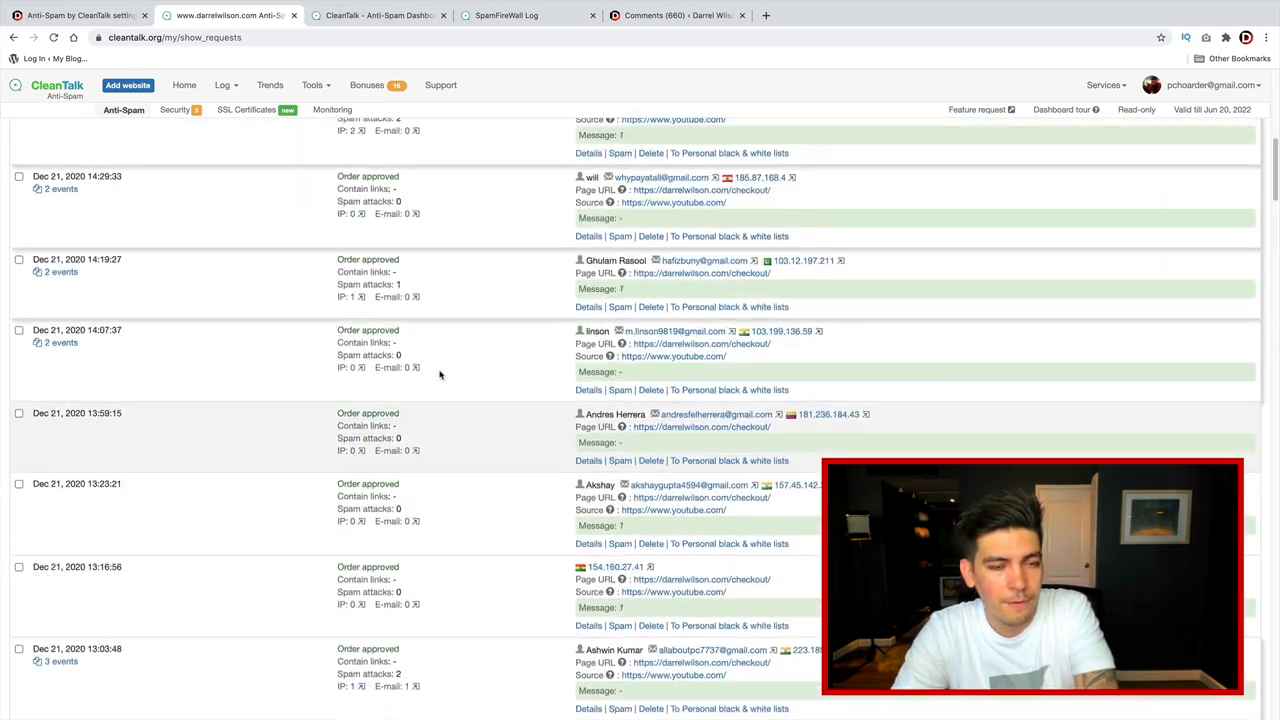
scroll("up", 3)
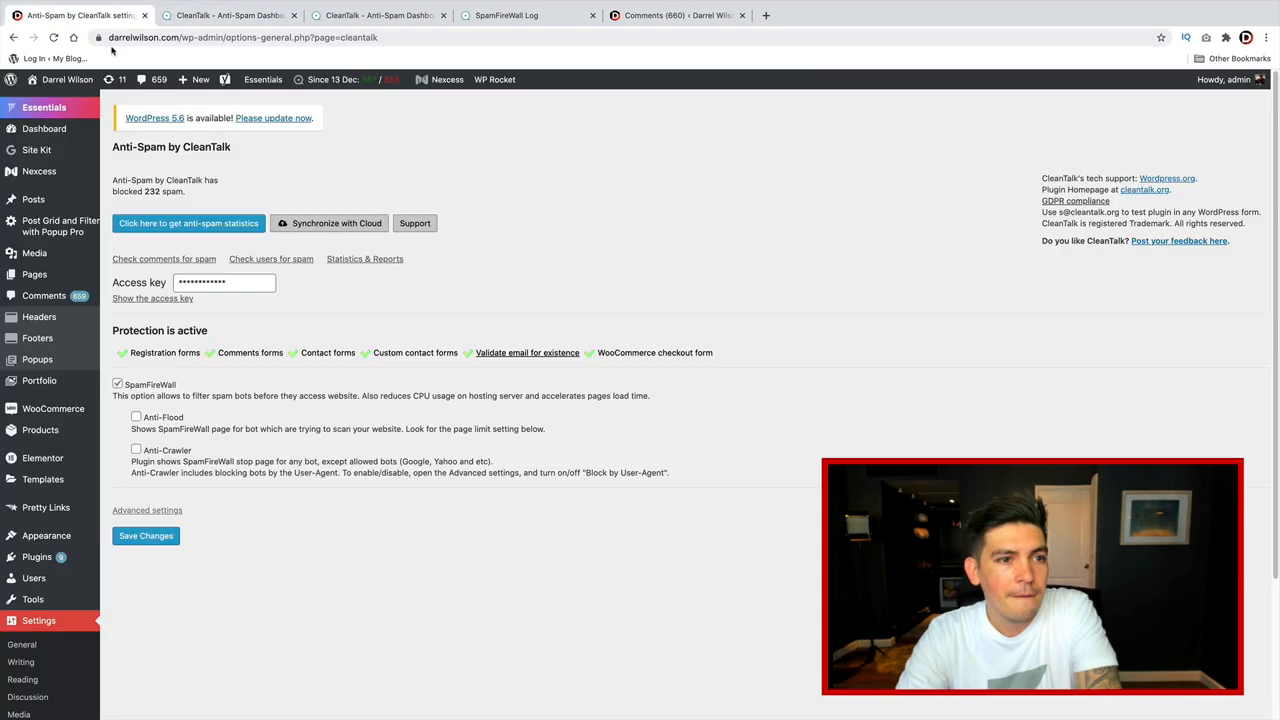
left_click(68, 80)
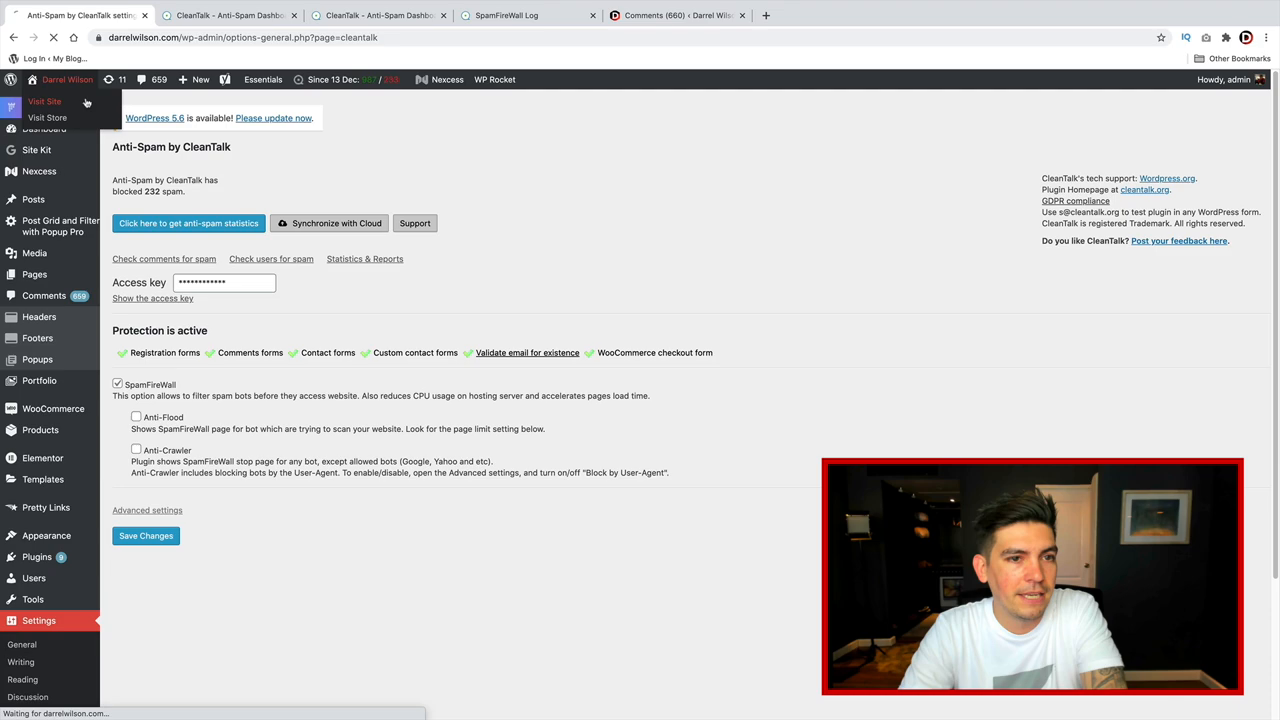